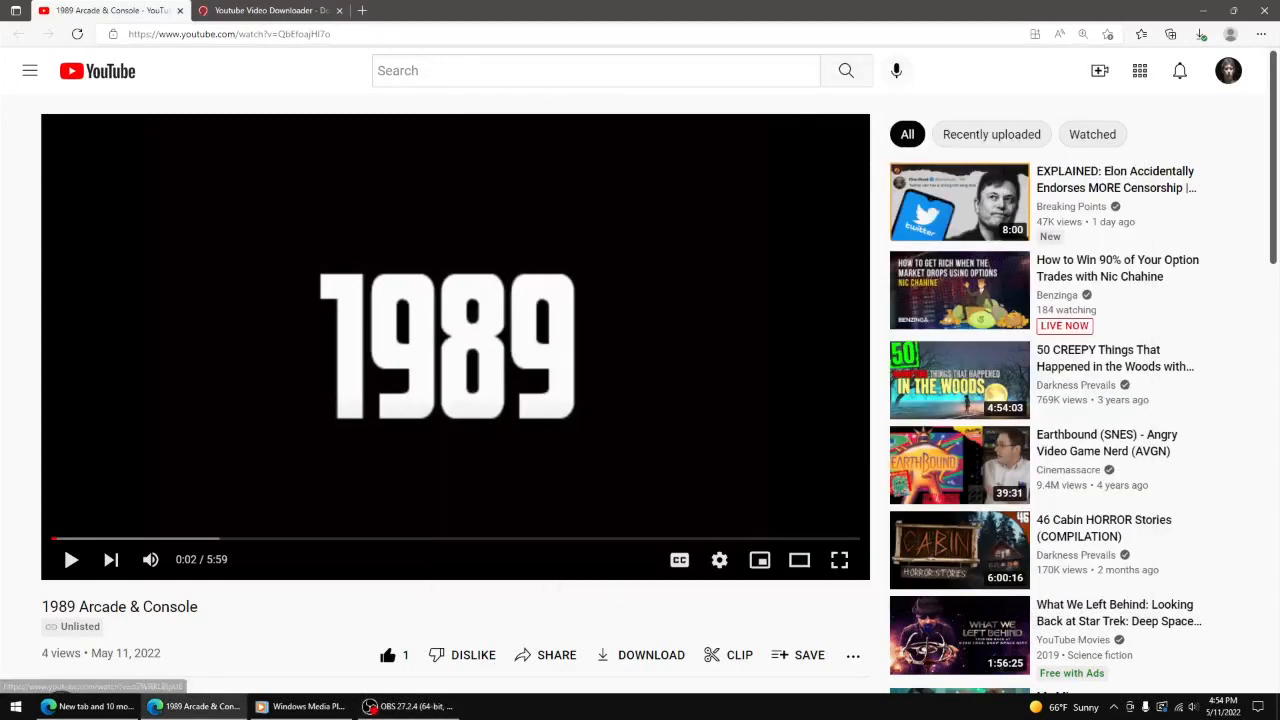
# Attempt YouTube's built-in download of '1989 Arcade & Console' and decline the Premium free trial
pyautogui.click(651, 654)
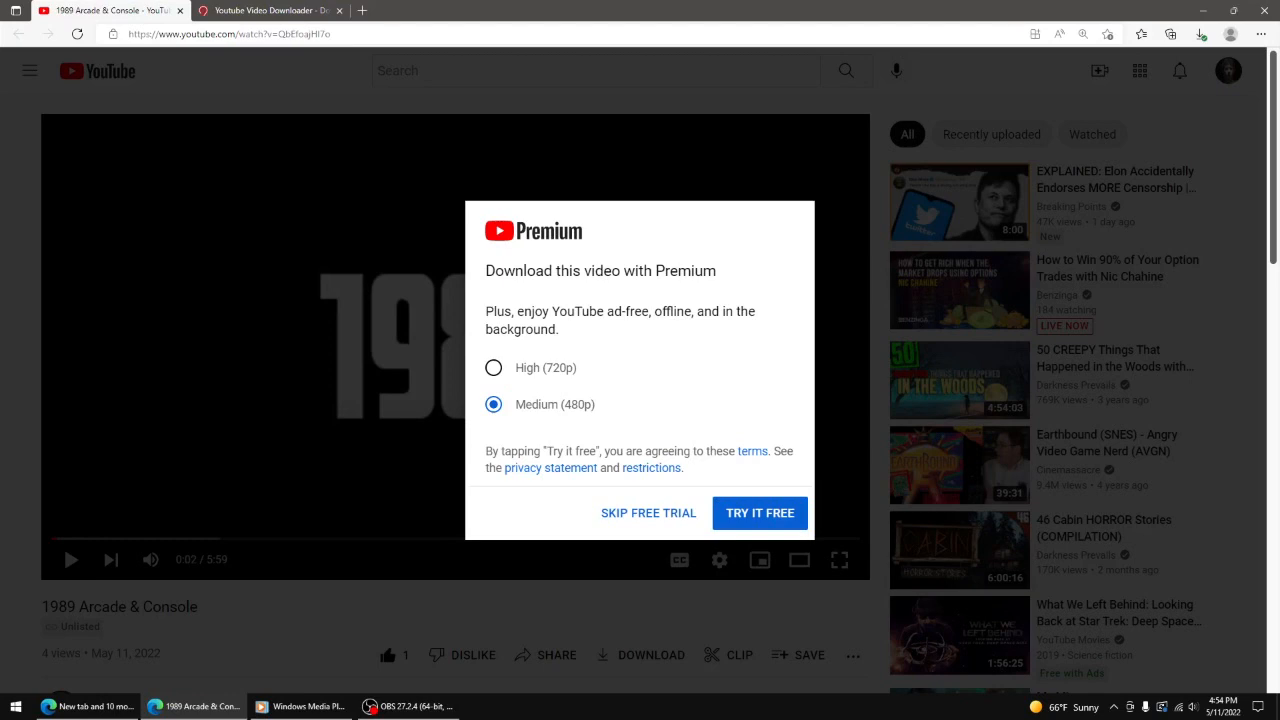
pyautogui.click(270, 10)
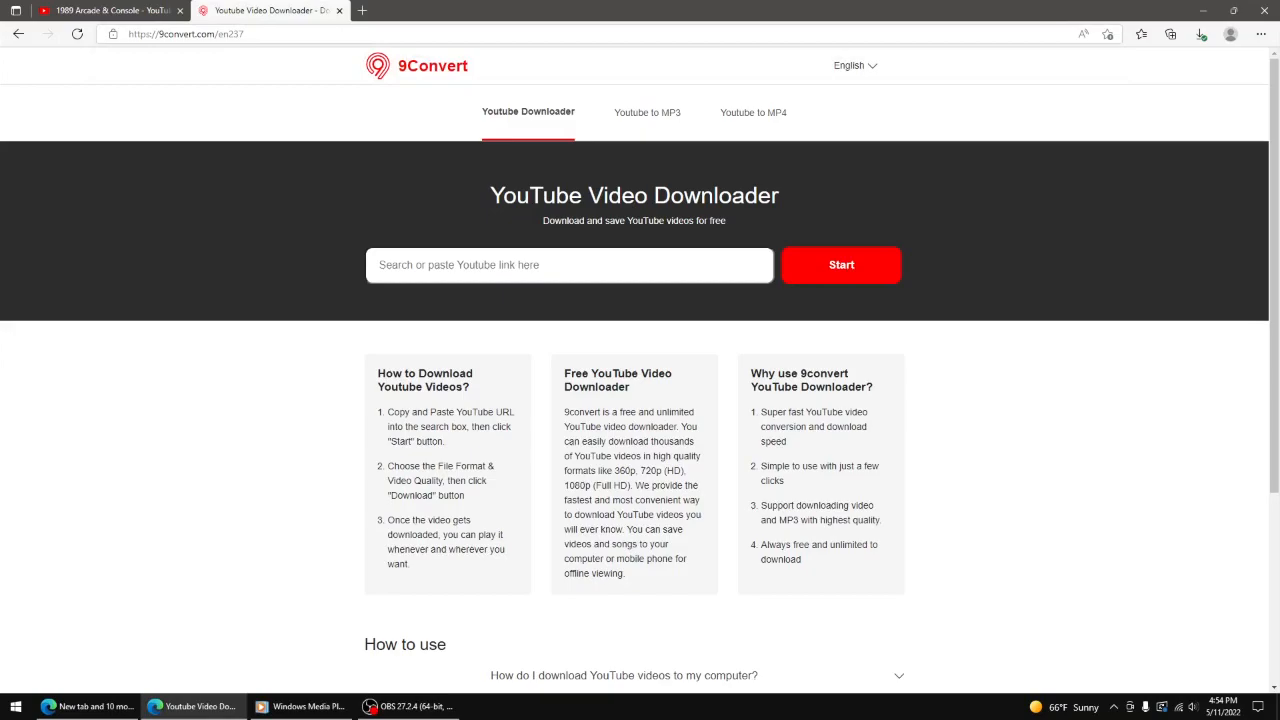
# Paste the '1989 Arcade & Console' YouTube link into 9Convert and dismiss the download-ready pop-up
pyautogui.rightClick(568, 264)
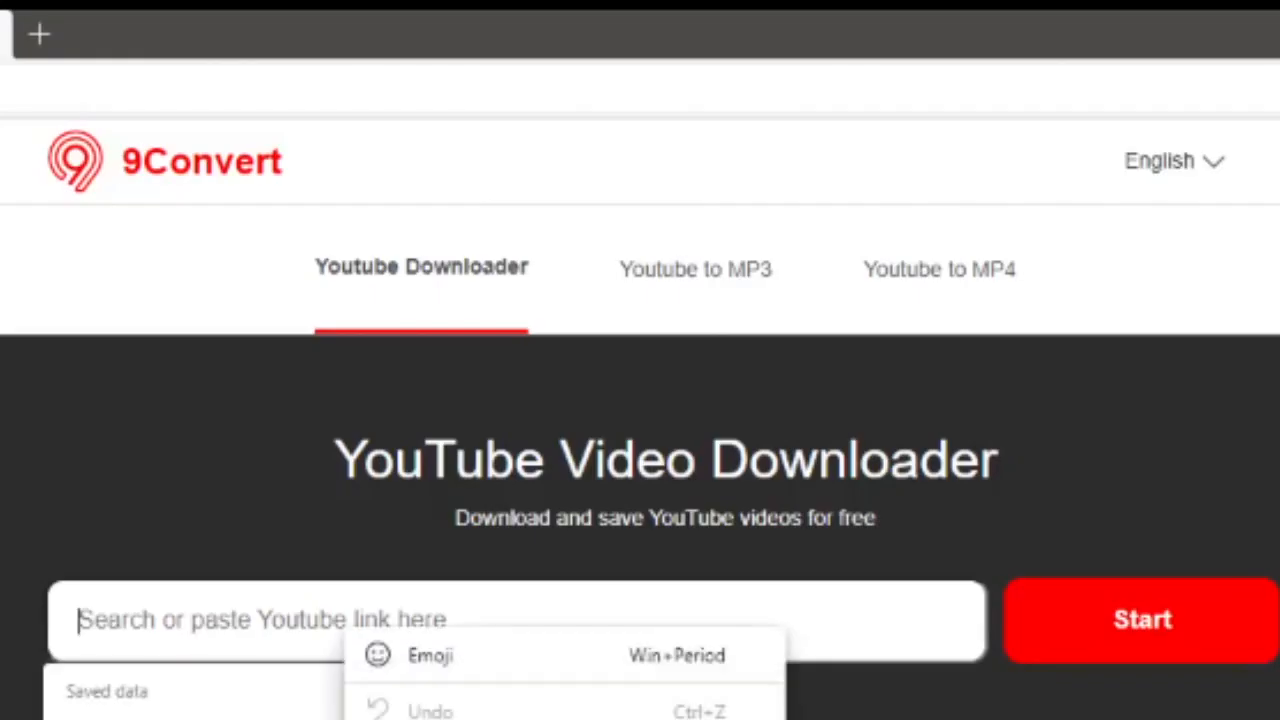
pyautogui.click(841, 264)
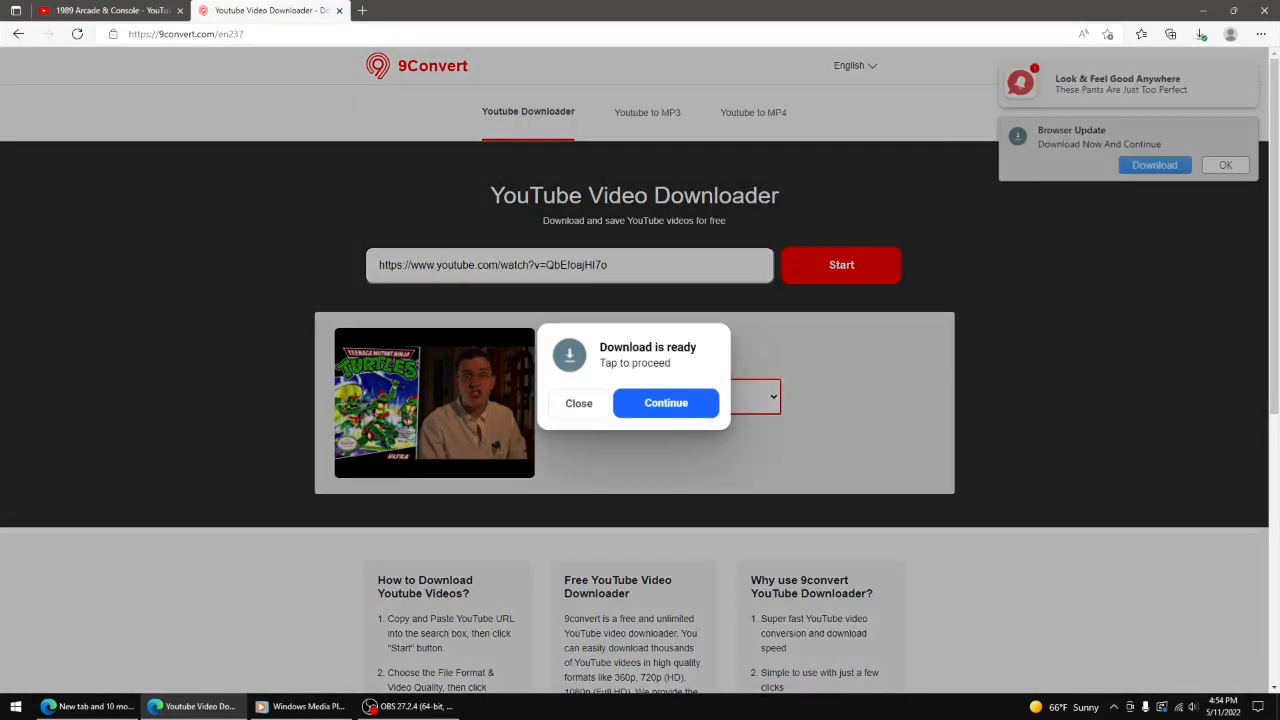
pyautogui.click(578, 403)
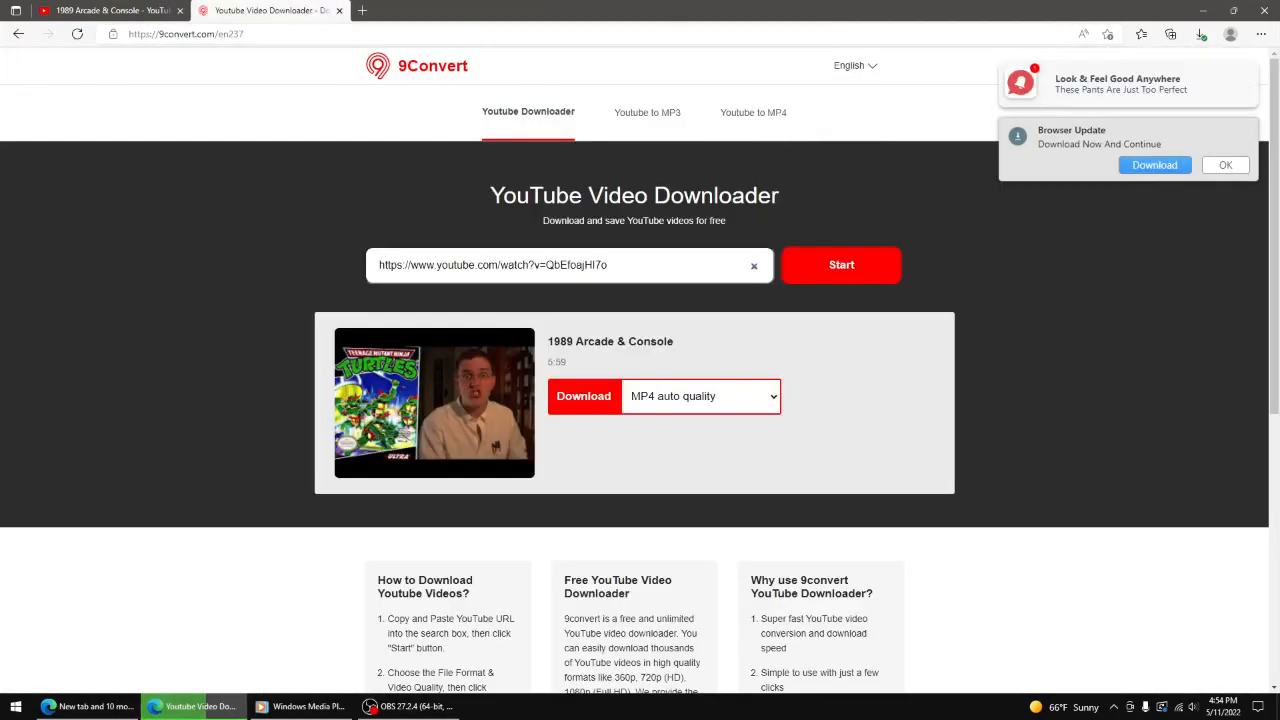
# Choose 480p MP4 quality for '1989 Arcade & Console' and start the download
pyautogui.click(700, 396)
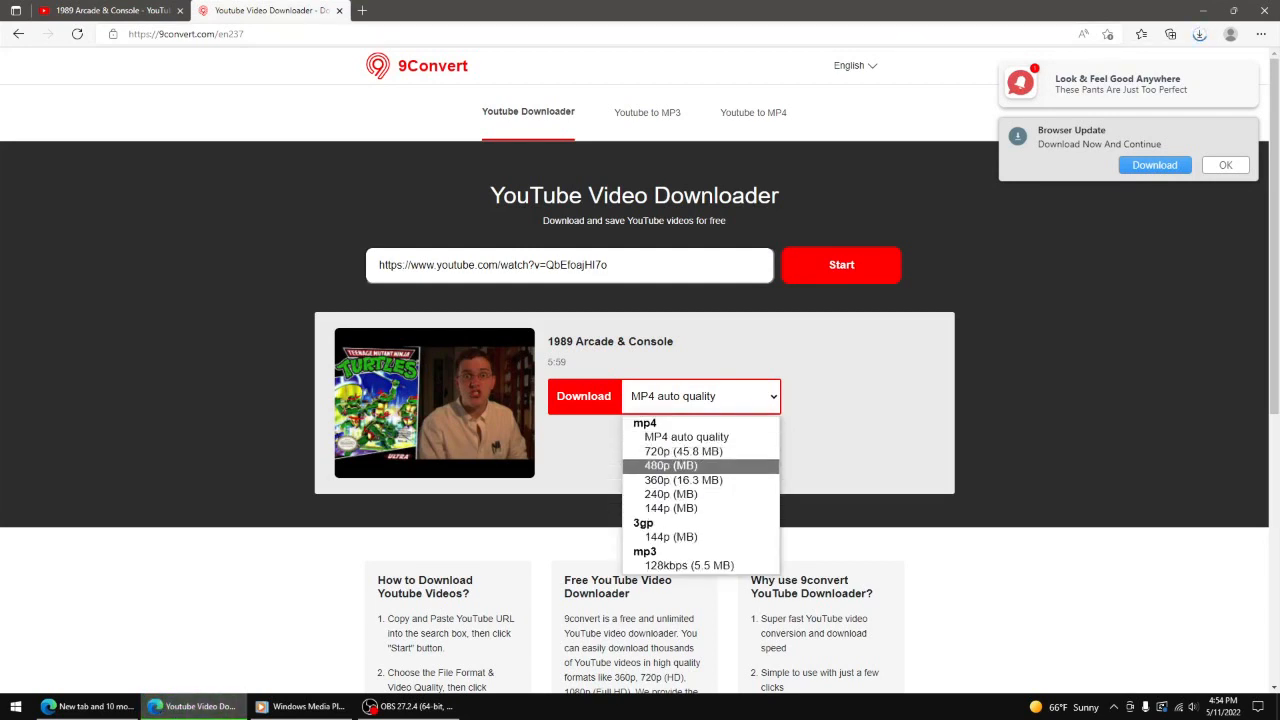
pyautogui.click(670, 465)
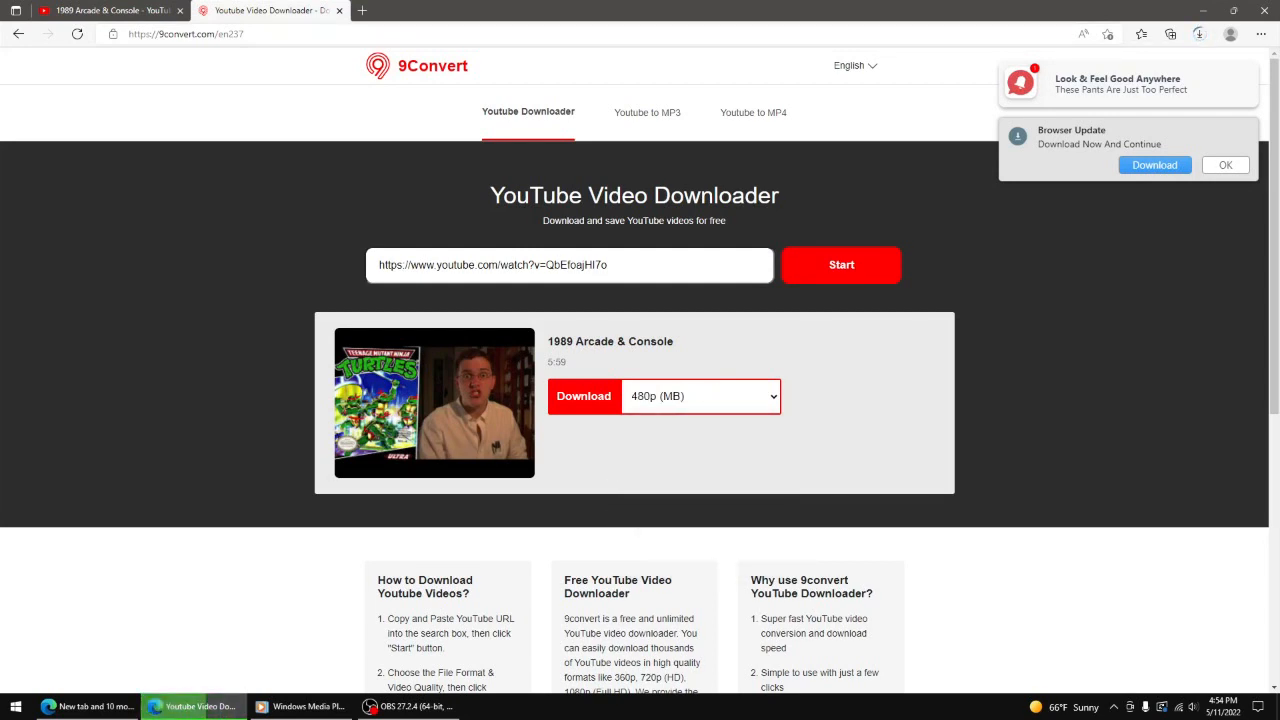
pyautogui.click(583, 396)
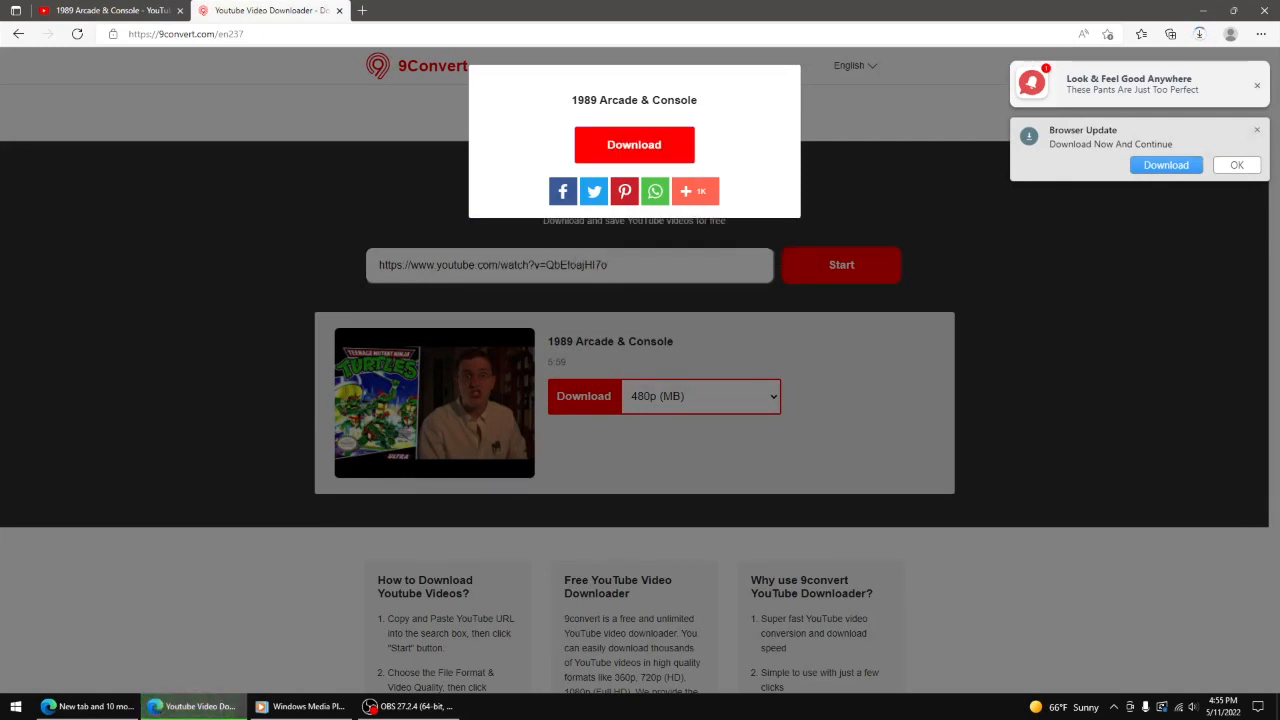
# Save the 480p MP4 download link into the Gold videos folder
pyautogui.rightClick(634, 144)
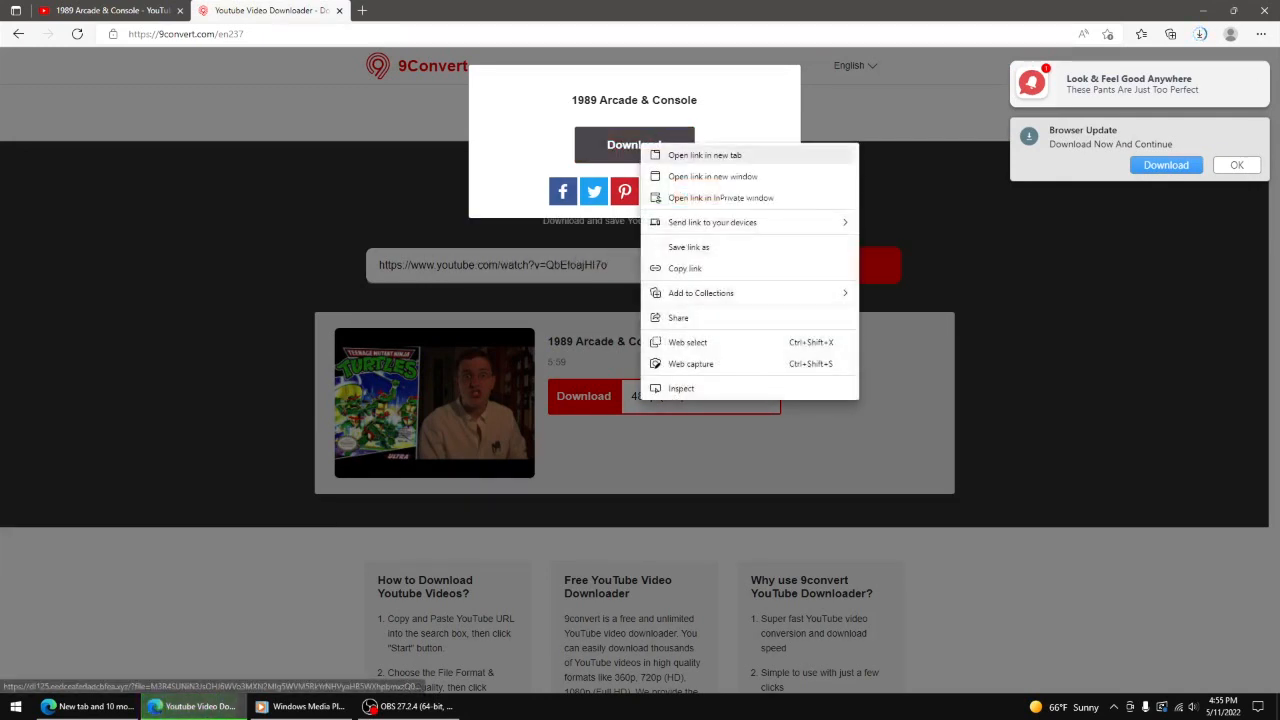
pyautogui.click(688, 247)
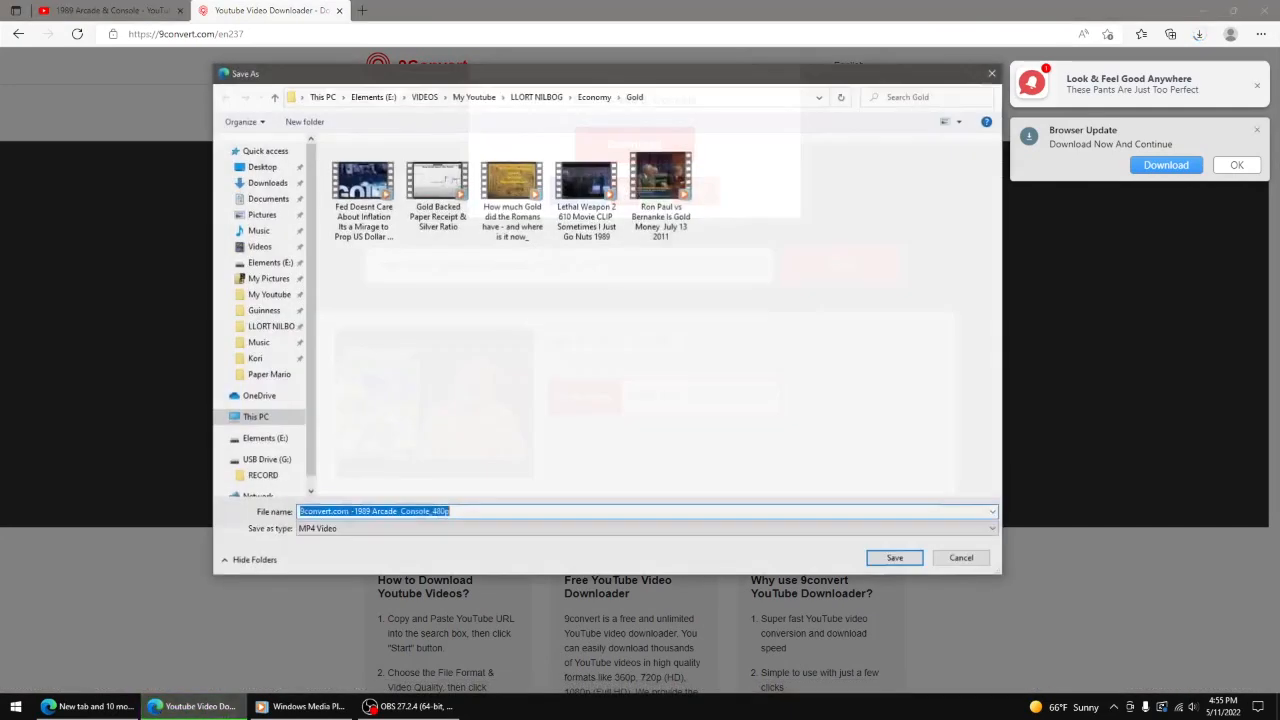
pyautogui.click(261, 166)
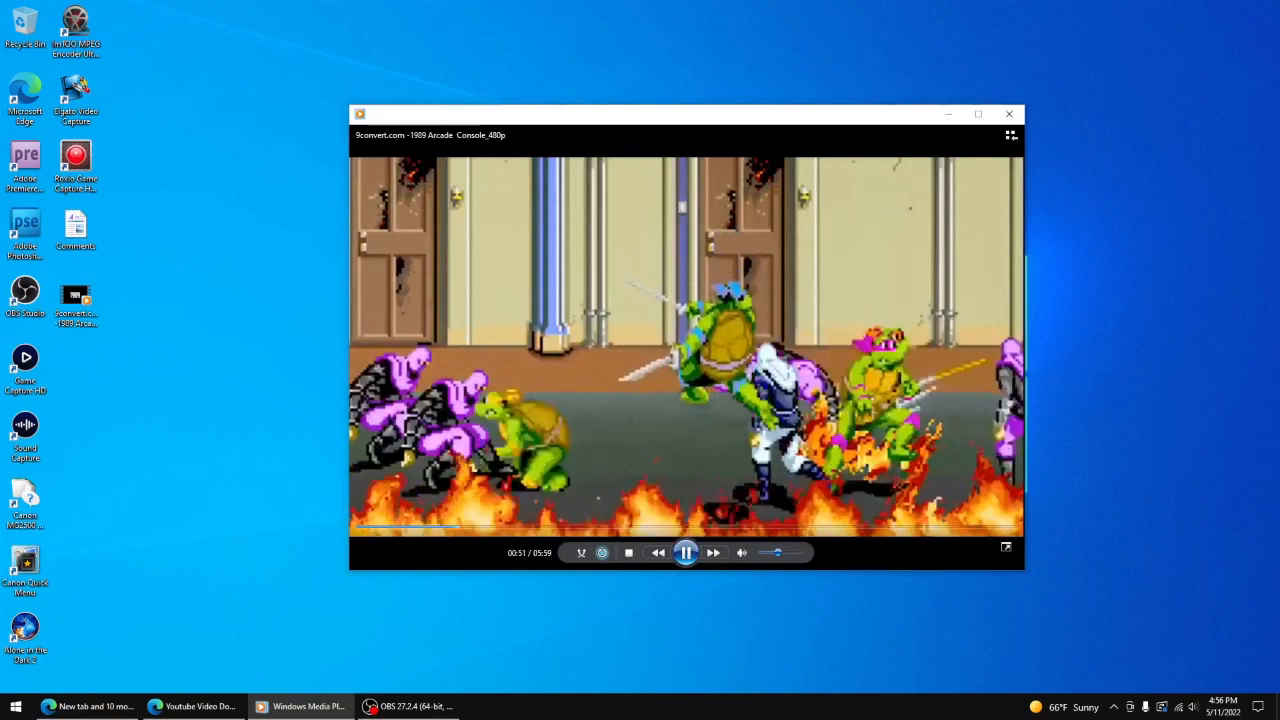
# Close Windows Media Player playing the 480p '1989 Arcade & Console' video
pyautogui.click(1009, 113)
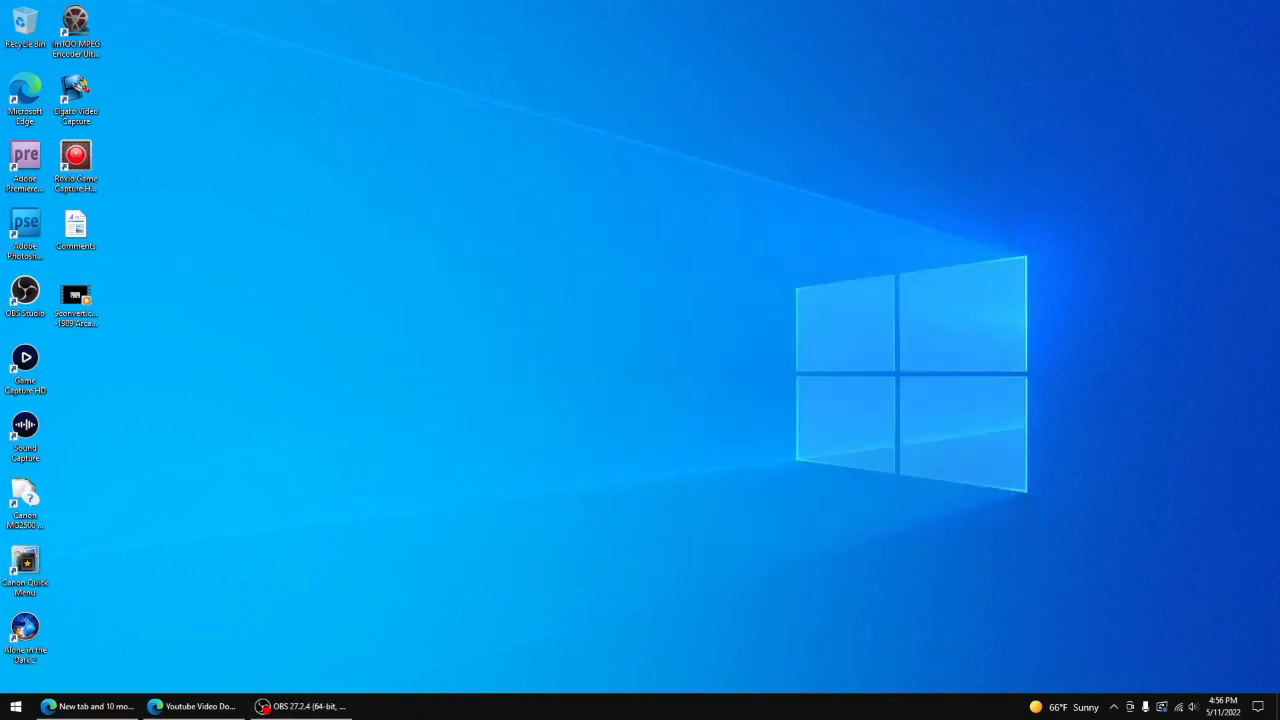